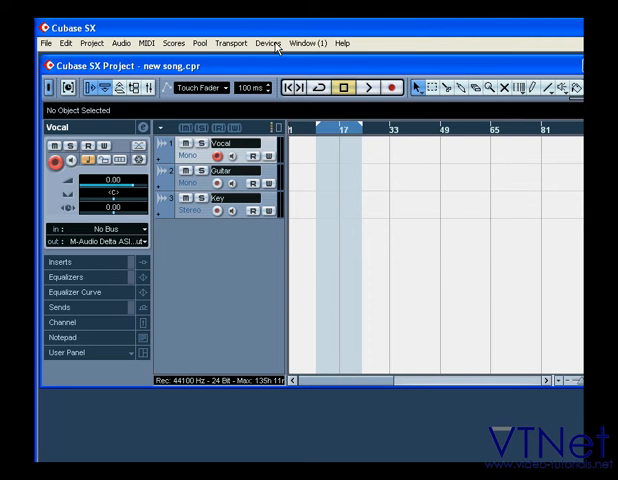
# Bring up the VST Connections window from the Devices menu.
pyautogui.click(268, 44)
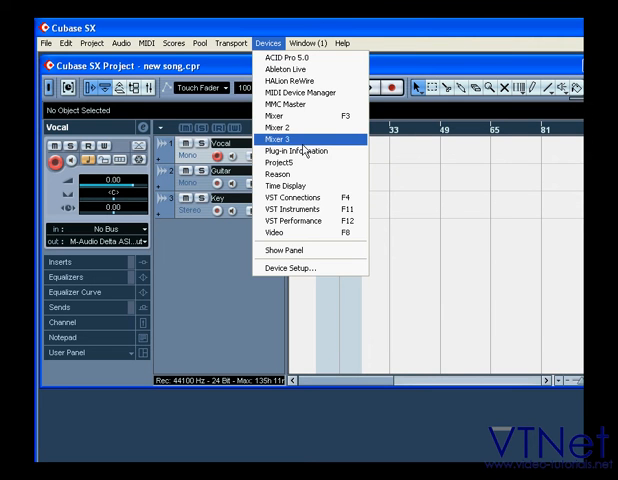
pyautogui.moveTo(320, 200)
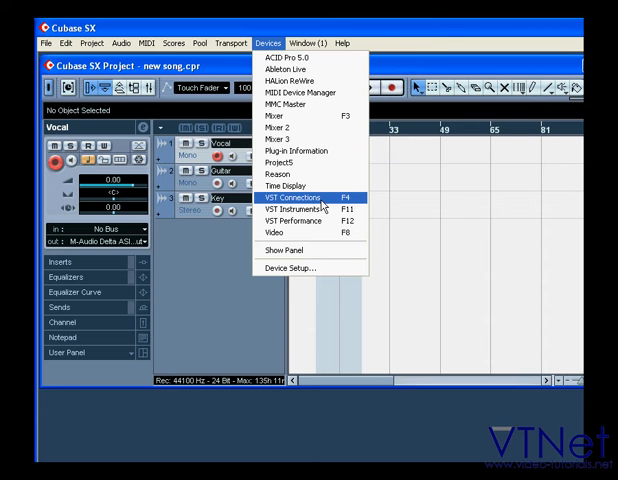
pyautogui.click(300, 208)
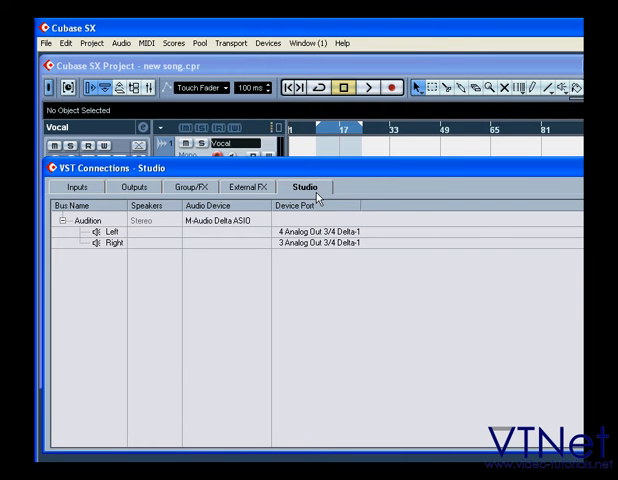
# Switch VST Connections to the Inputs list of buses.
pyautogui.click(64, 188)
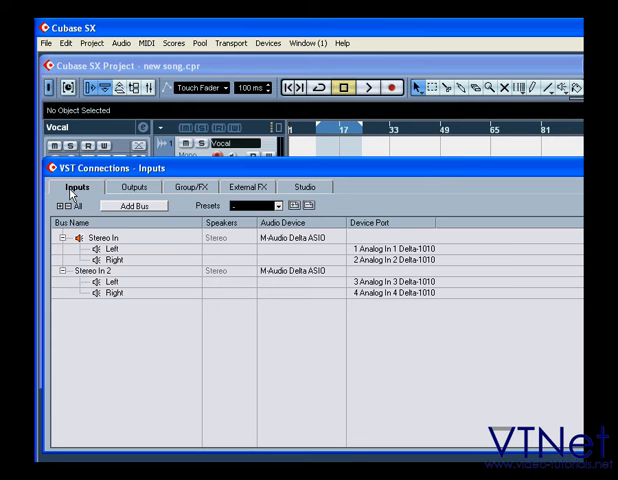
pyautogui.moveTo(64, 208)
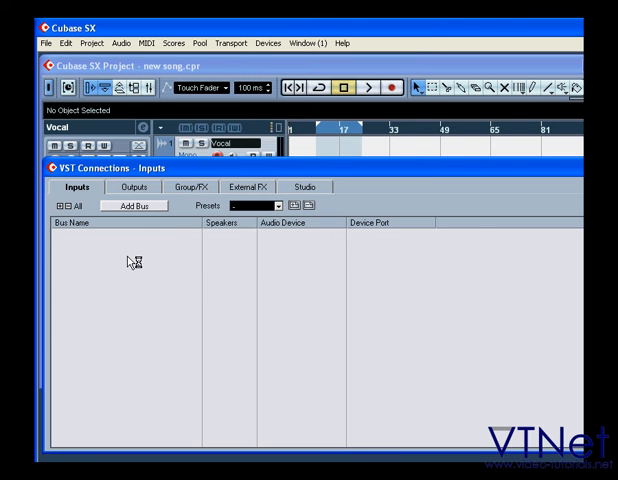
pyautogui.moveTo(152, 208)
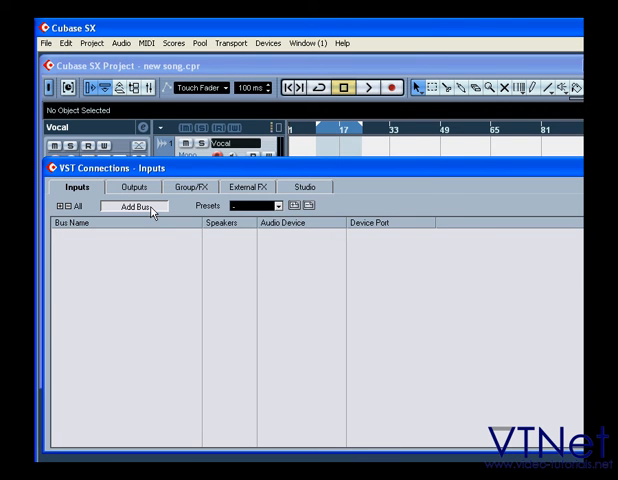
# Add two mono input buses, Mono In and Mono In 2, on Analog In 1 and 2.
pyautogui.click(140, 208)
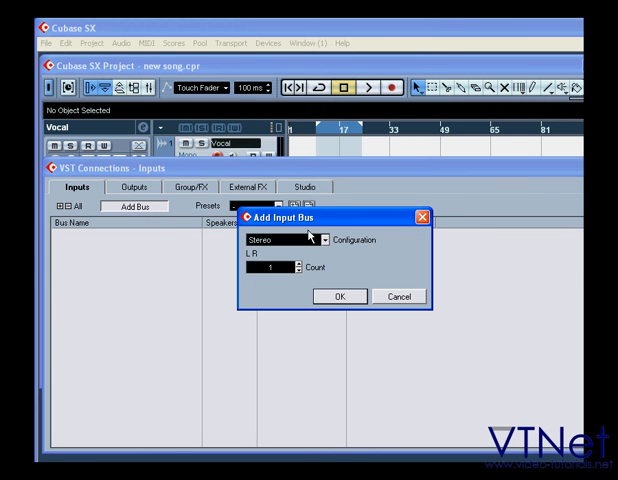
pyautogui.click(308, 240)
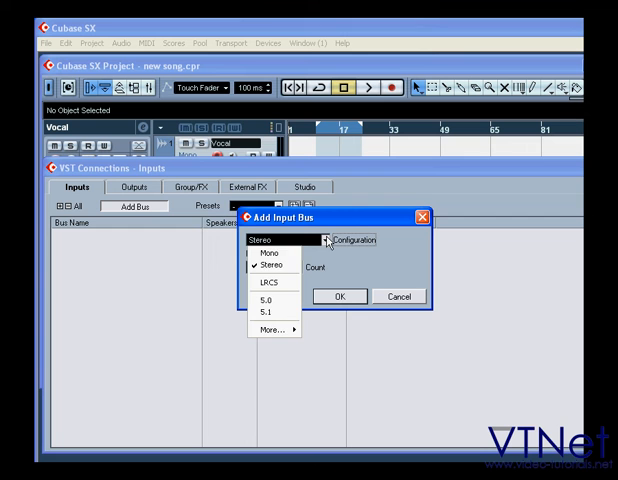
pyautogui.click(272, 252)
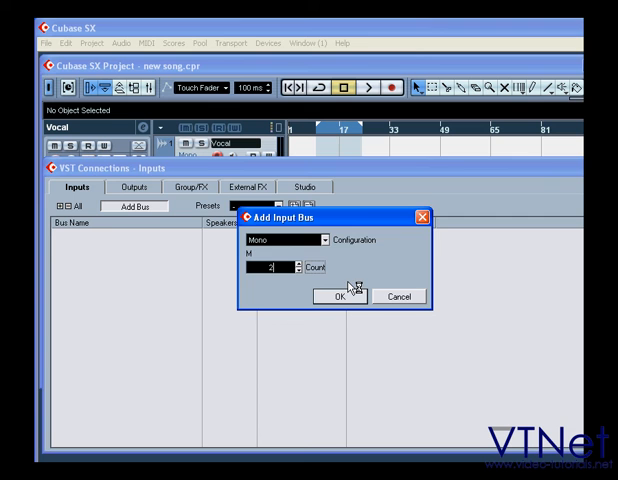
pyautogui.click(340, 296)
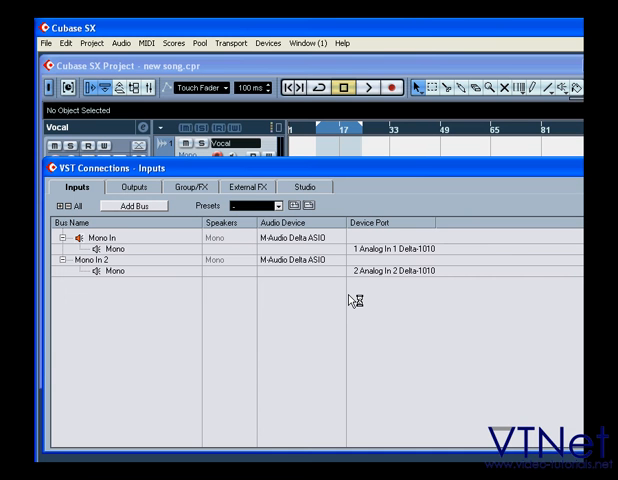
pyautogui.moveTo(348, 300)
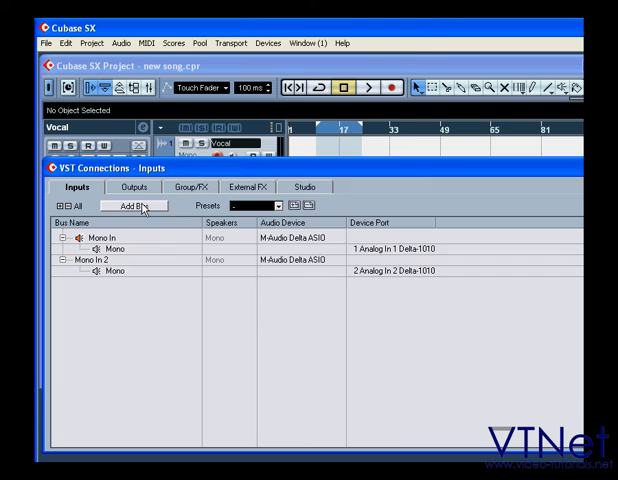
# Add a stereo input bus, Stereo In, on Analog In 3 and 4.
pyautogui.click(136, 206)
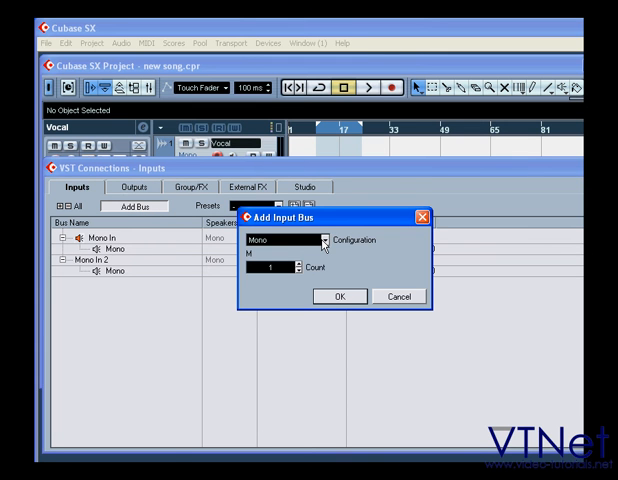
pyautogui.click(308, 240)
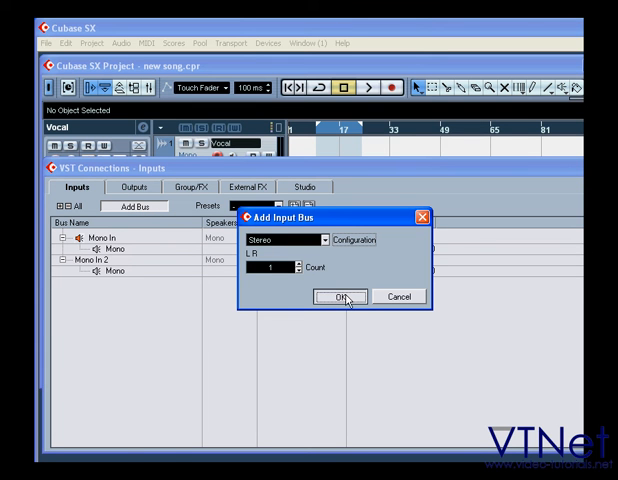
pyautogui.click(340, 296)
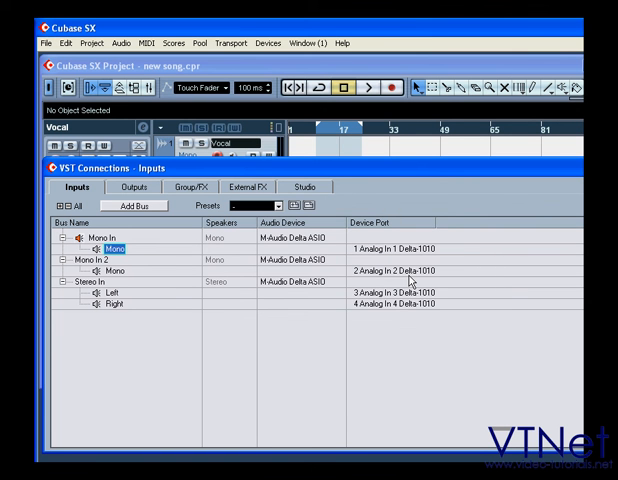
pyautogui.click(116, 270)
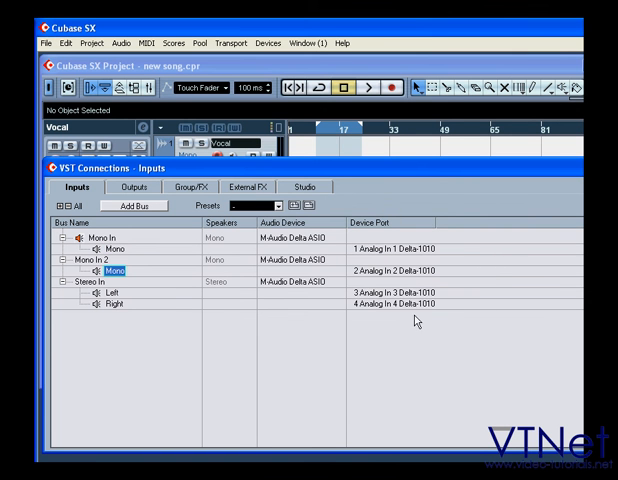
pyautogui.click(416, 292)
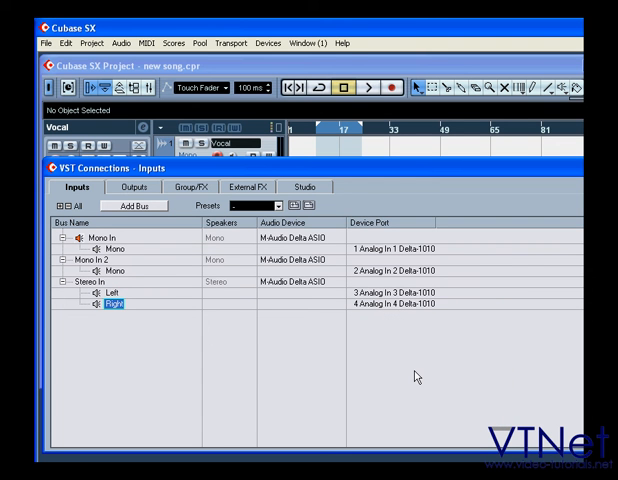
pyautogui.moveTo(240, 292)
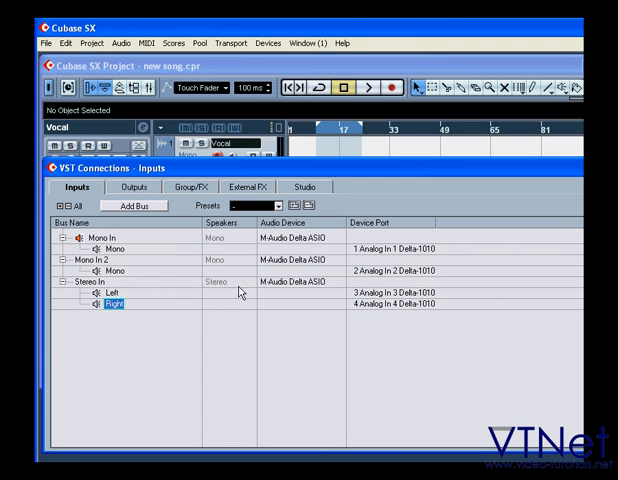
pyautogui.moveTo(100, 248)
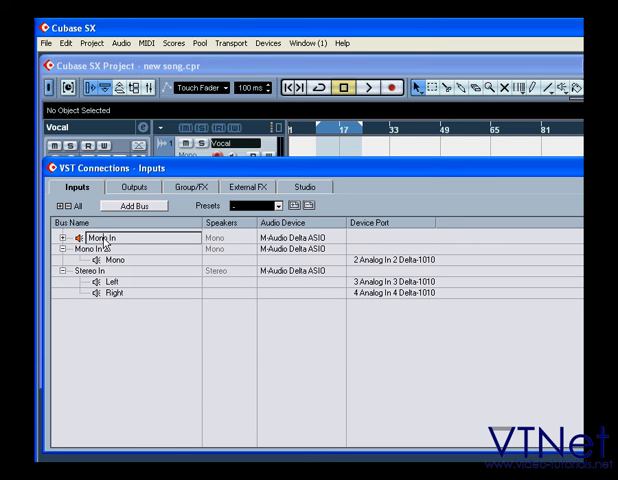
# Rename the three input buses Vocal, Guitar and Keys.
pyautogui.write('Vocal')
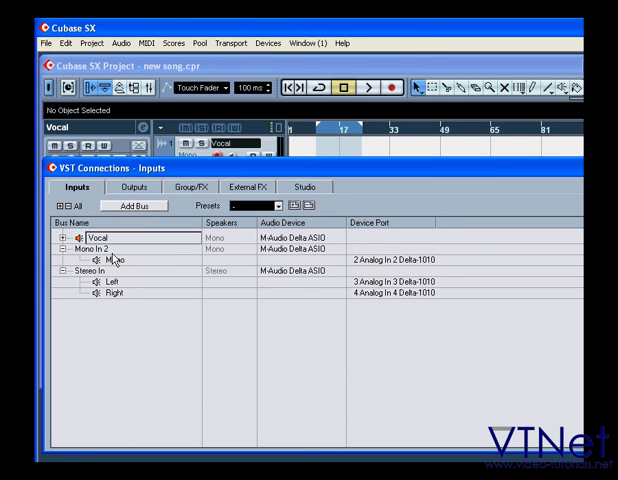
pyautogui.click(62, 246)
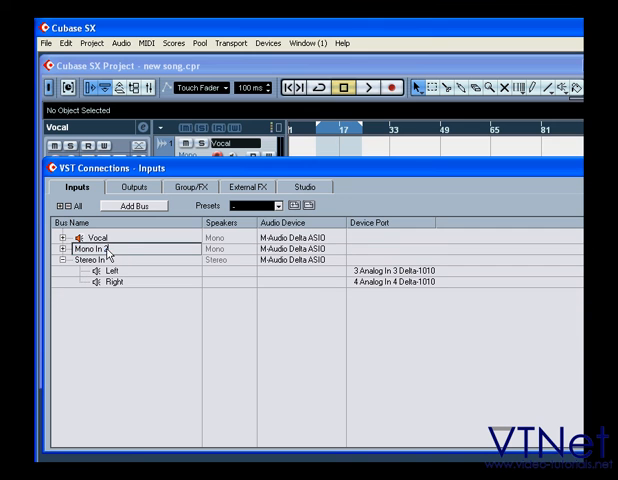
pyautogui.write('Guitar')
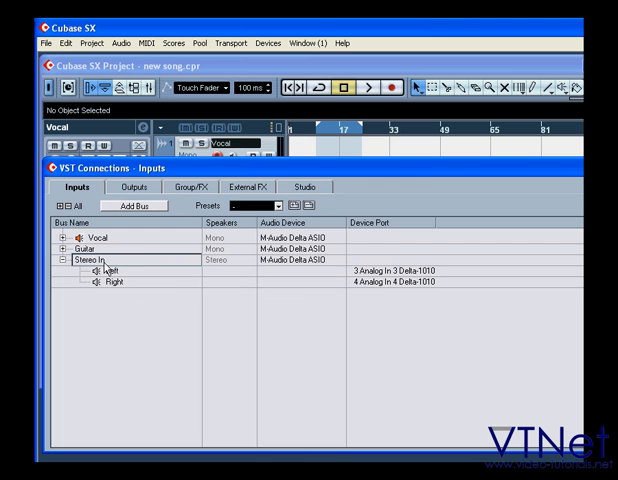
pyautogui.write('Keys')
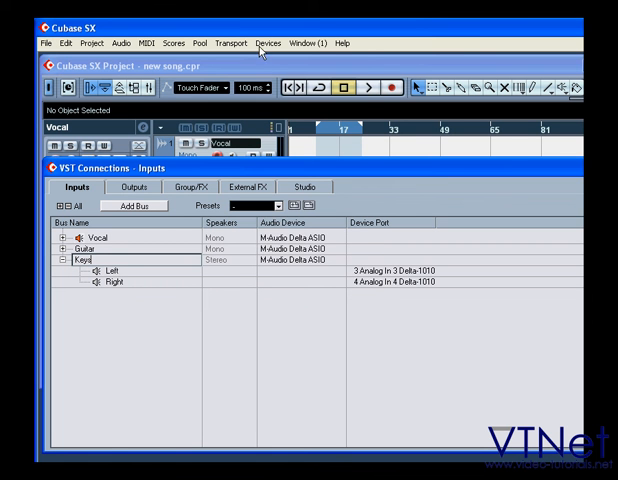
# Show the mixer with channels for the three input buses.
pyautogui.click(268, 36)
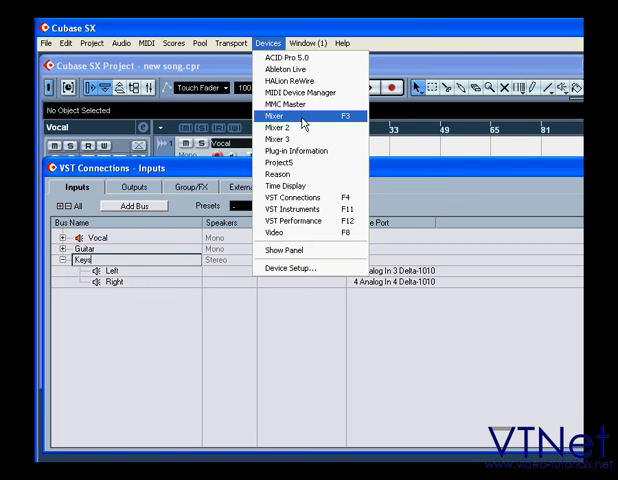
pyautogui.click(270, 120)
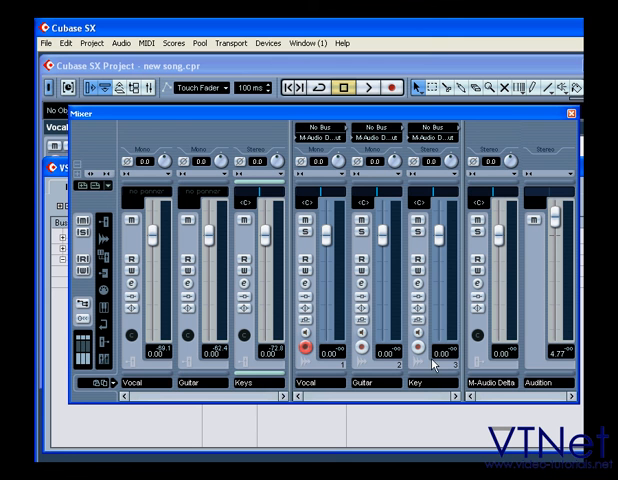